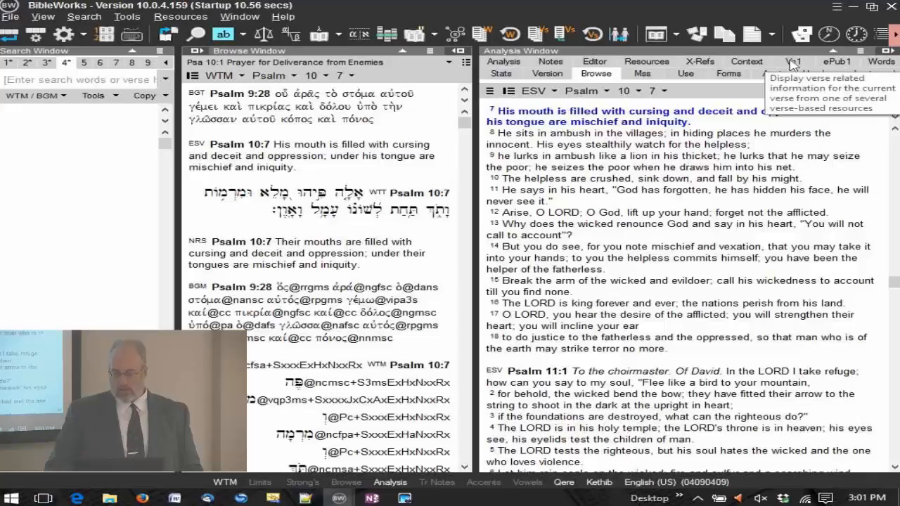
Switch the Analysis Window to the Vs1 verse-notes view showing NET Bible notes
click(793, 62)
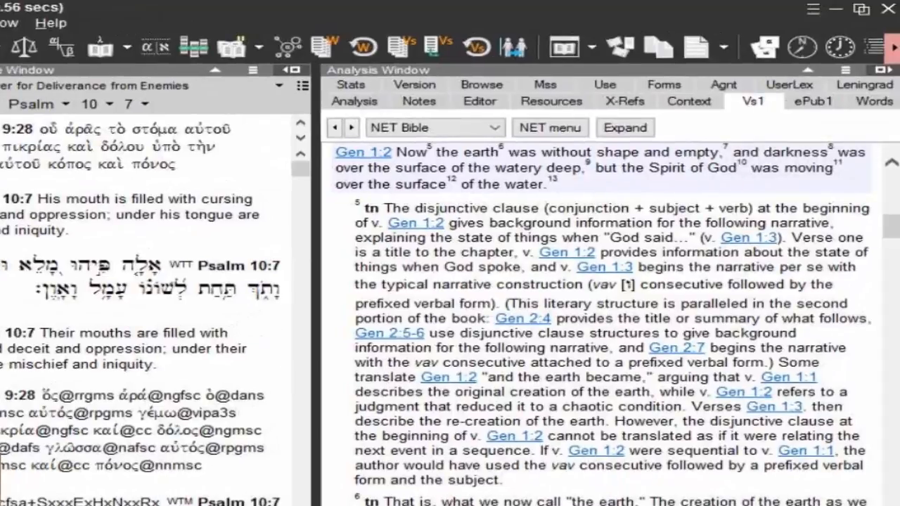
Review the column layout in Analysis Tab Options and confirm it unchanged
click(845, 70)
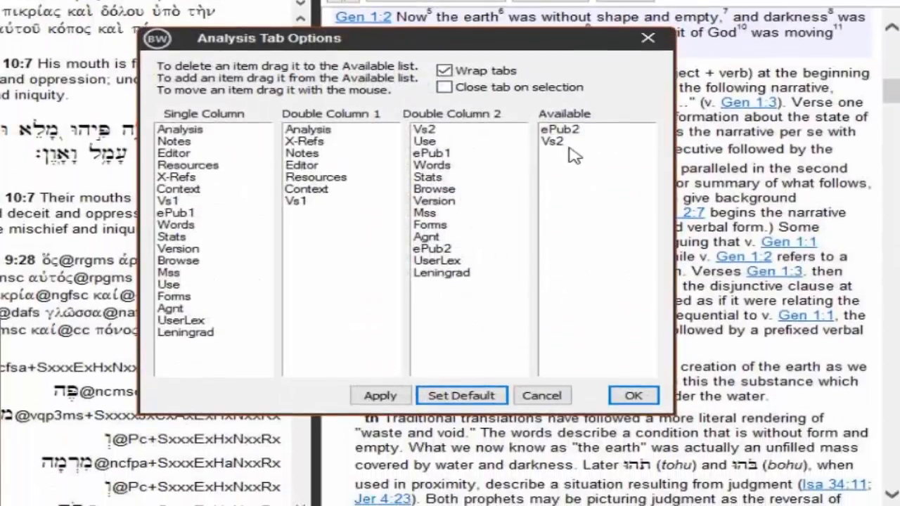
mouse_move(560, 148)
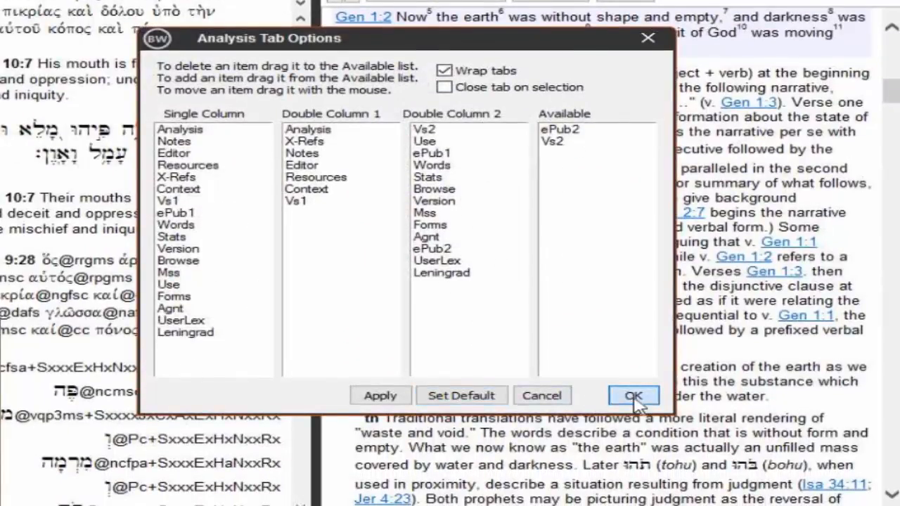
click(632, 395)
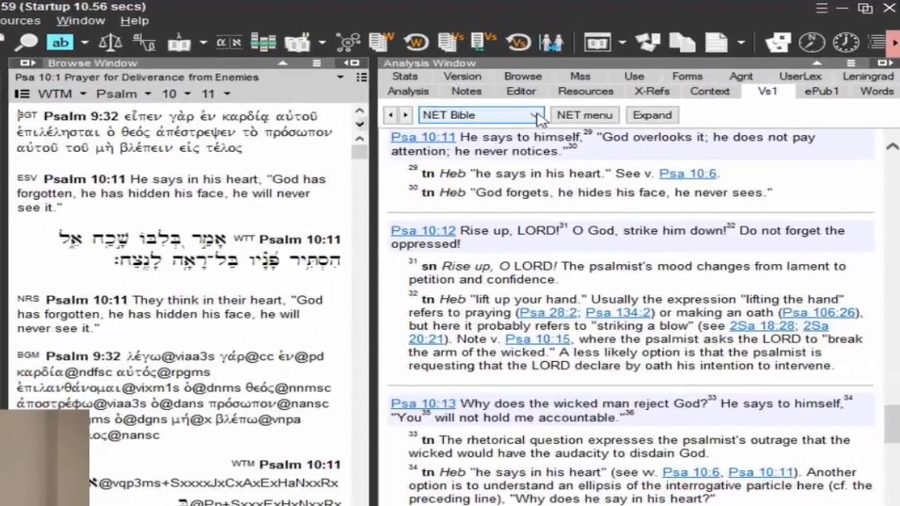
Switch the verse notes to the ESV Study Bible and advance the text to Psalm 11
click(542, 115)
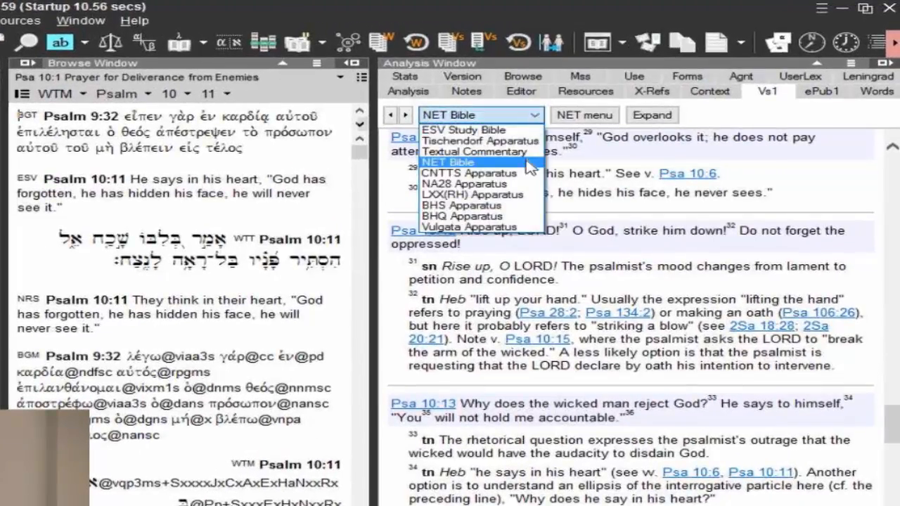
mouse_move(453, 170)
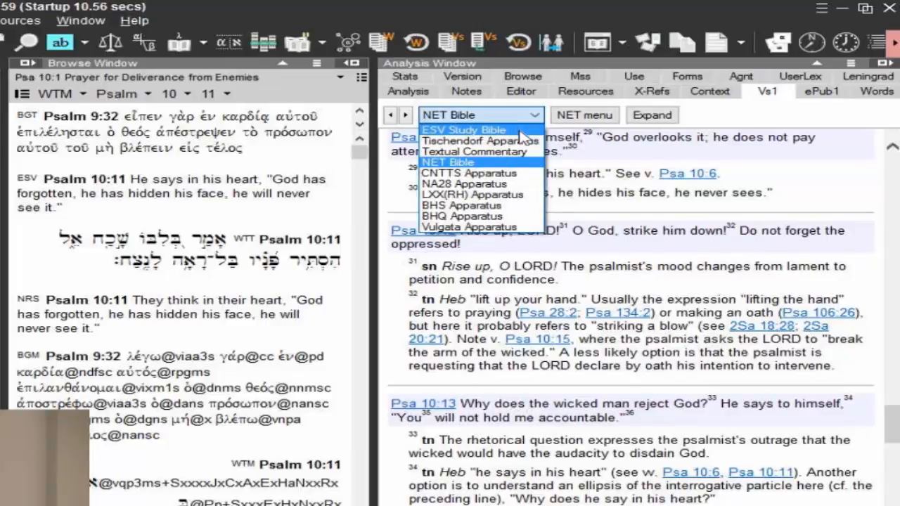
click(464, 130)
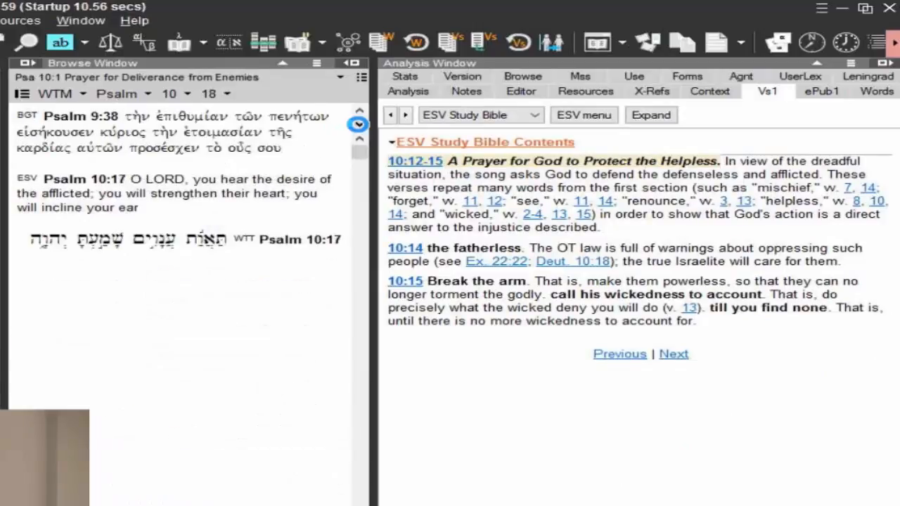
click(672, 354)
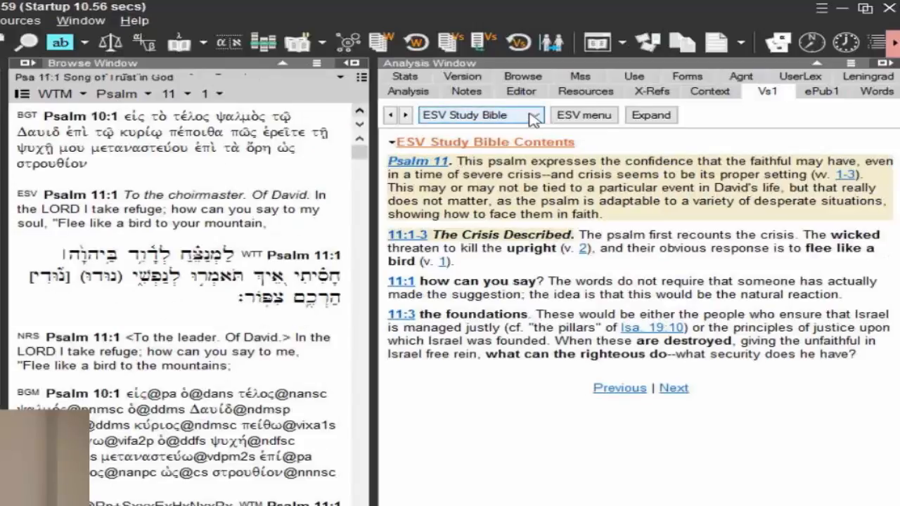
click(537, 115)
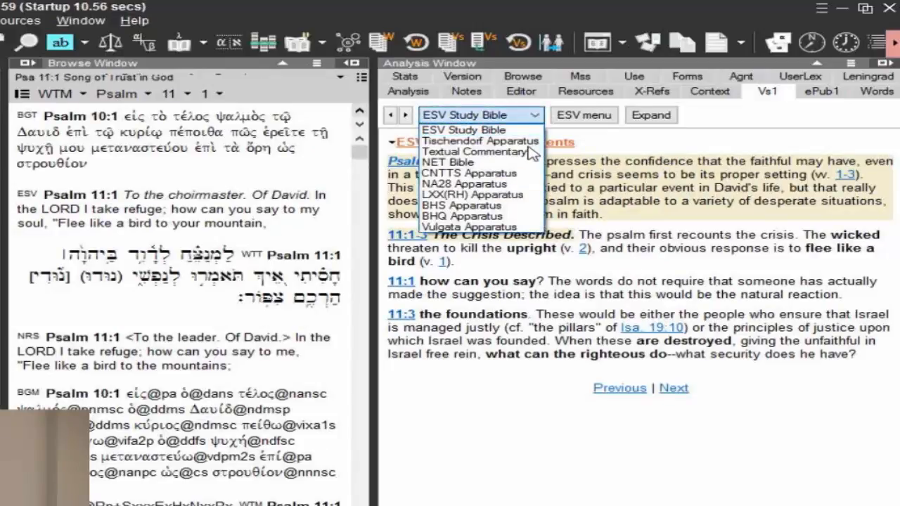
mouse_move(472, 152)
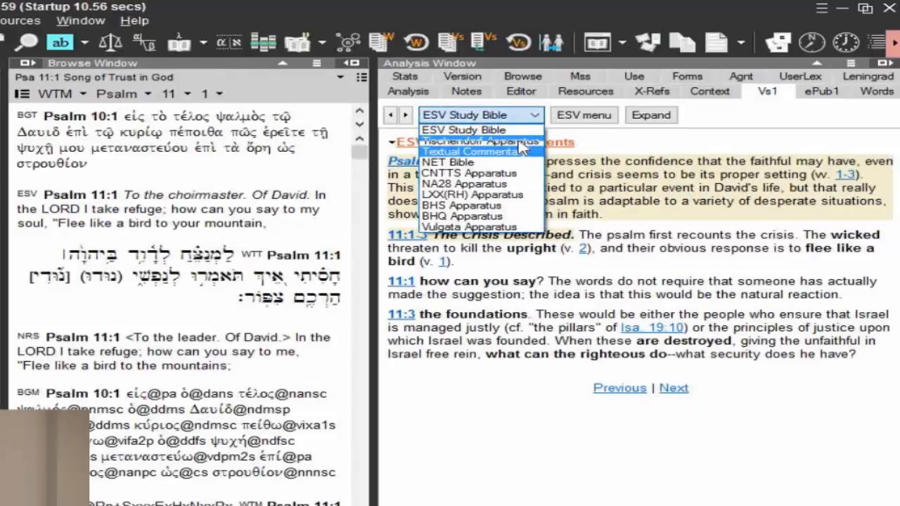
View the Tischendorf Apparatus, jump to 1 Corinthians, then show the Textual Commentary notes
click(464, 142)
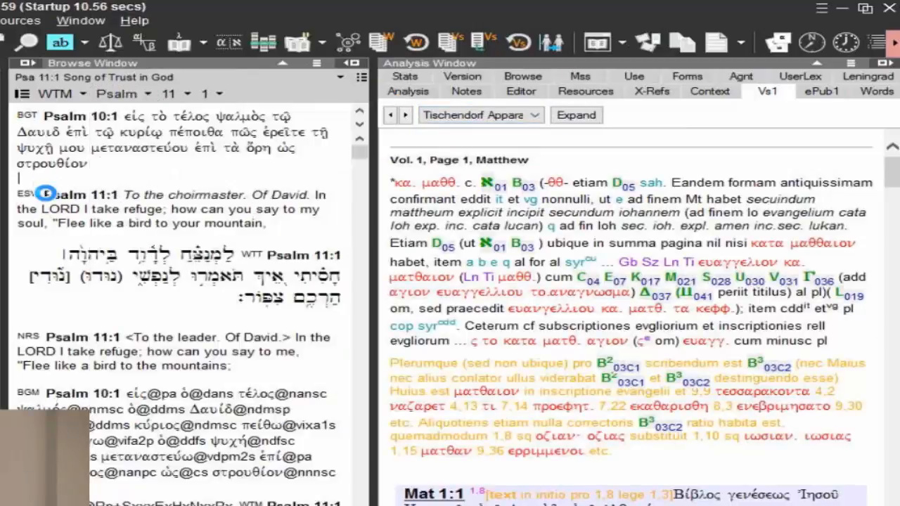
click(59, 93)
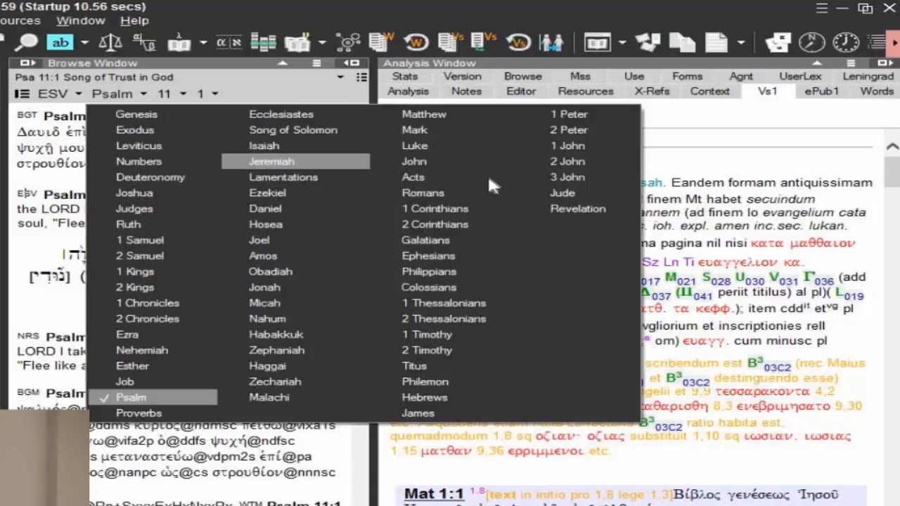
click(435, 208)
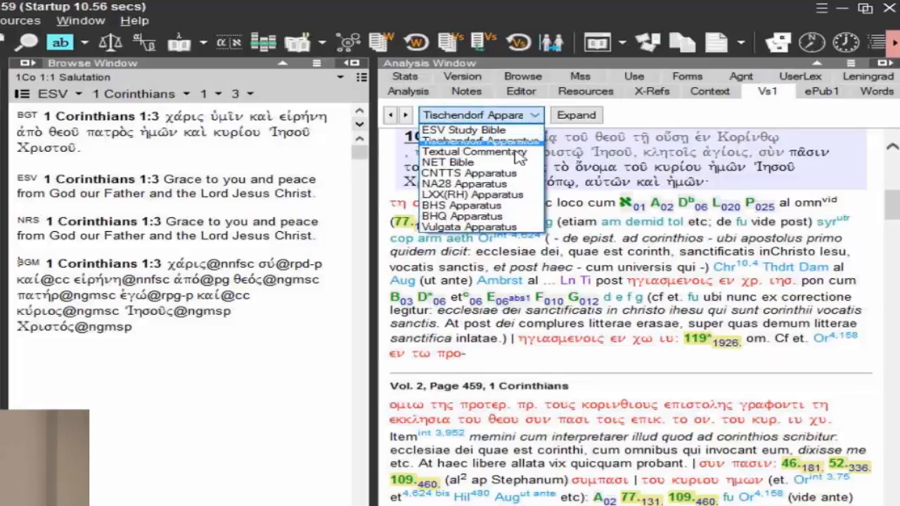
click(475, 152)
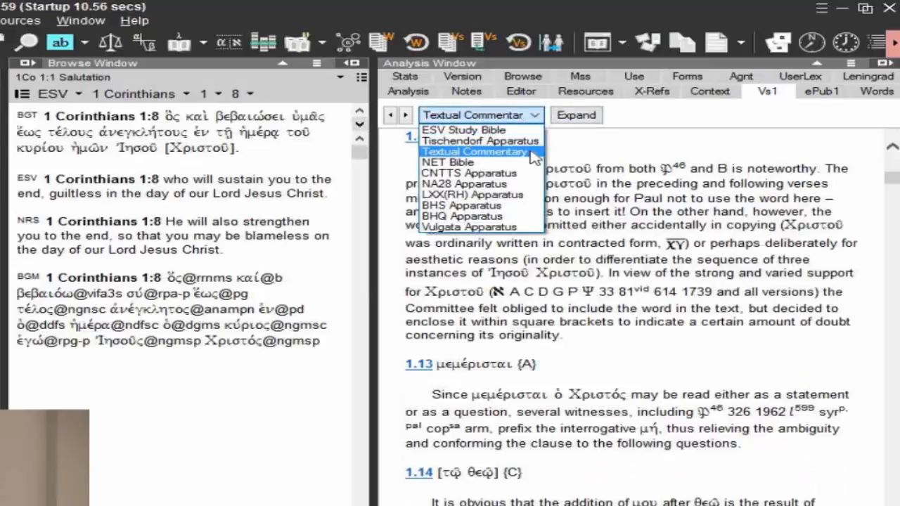
click(469, 173)
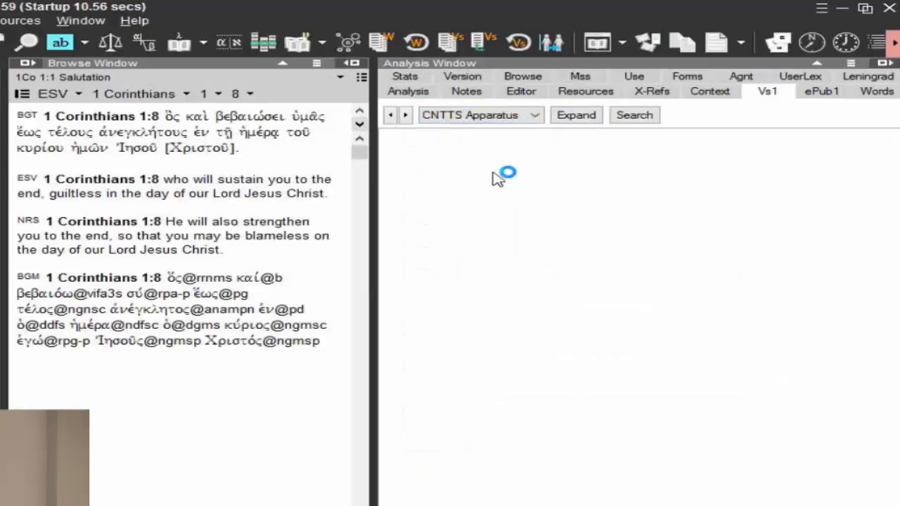
click(575, 115)
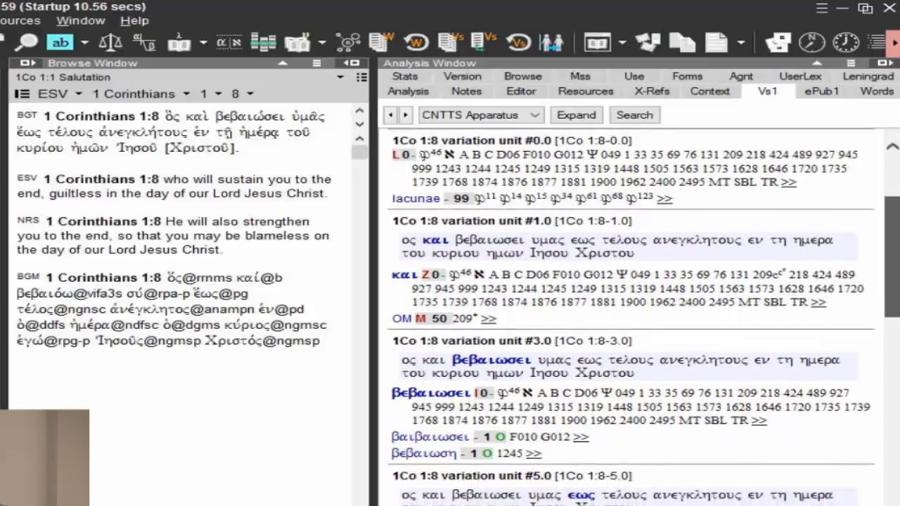
scroll(down, 3)
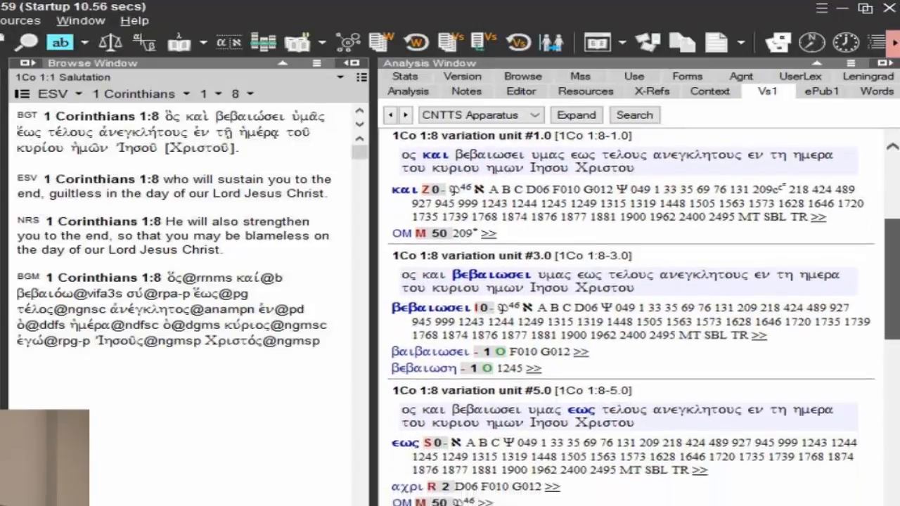
mouse_move(846, 239)
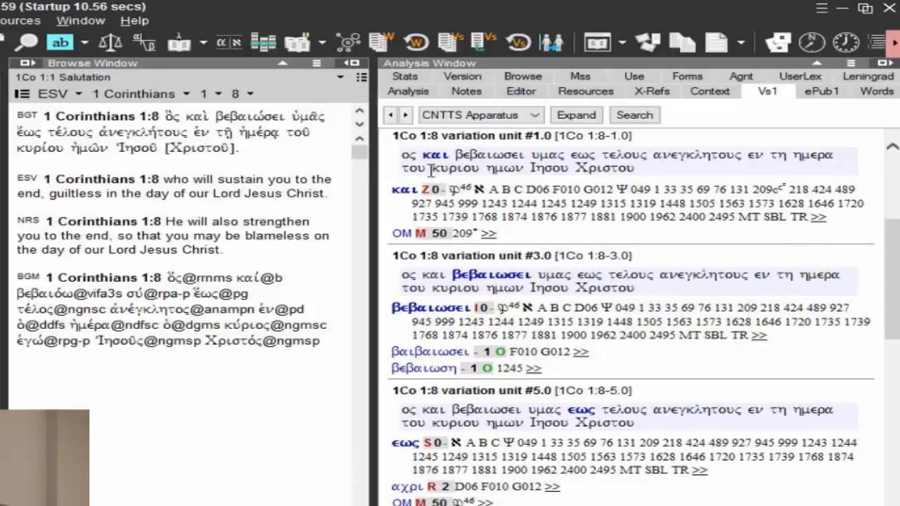
mouse_move(734, 225)
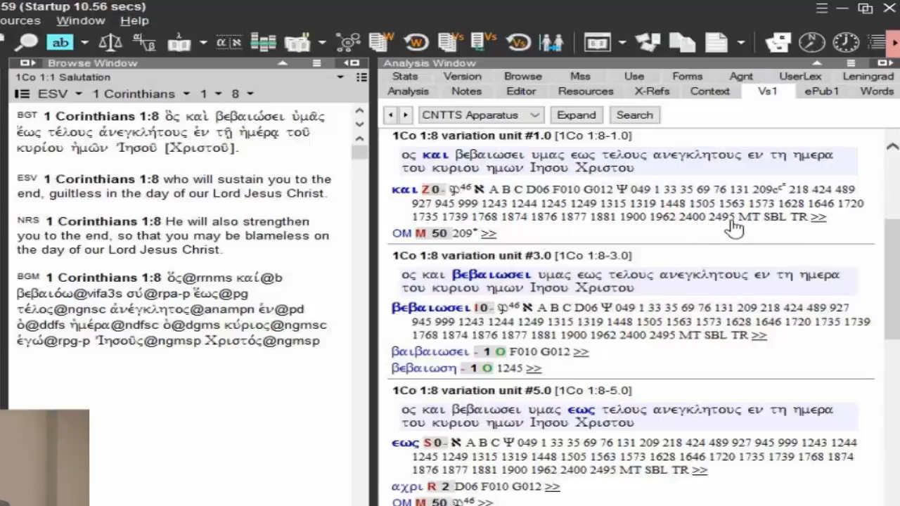
scroll(down, 3)
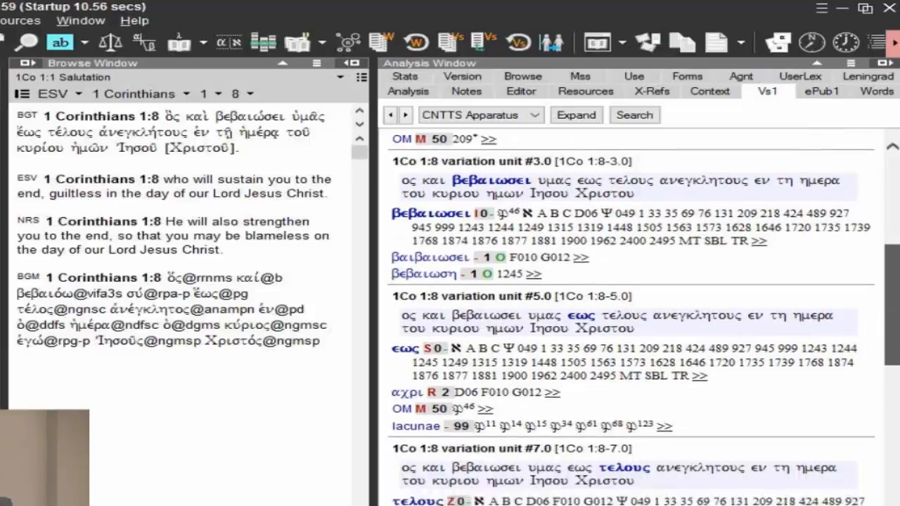
scroll(down, 3)
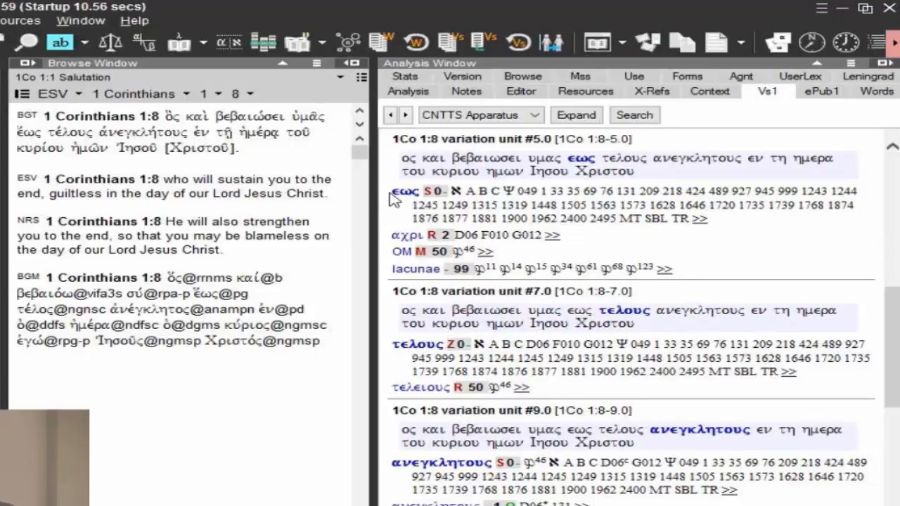
mouse_move(495, 197)
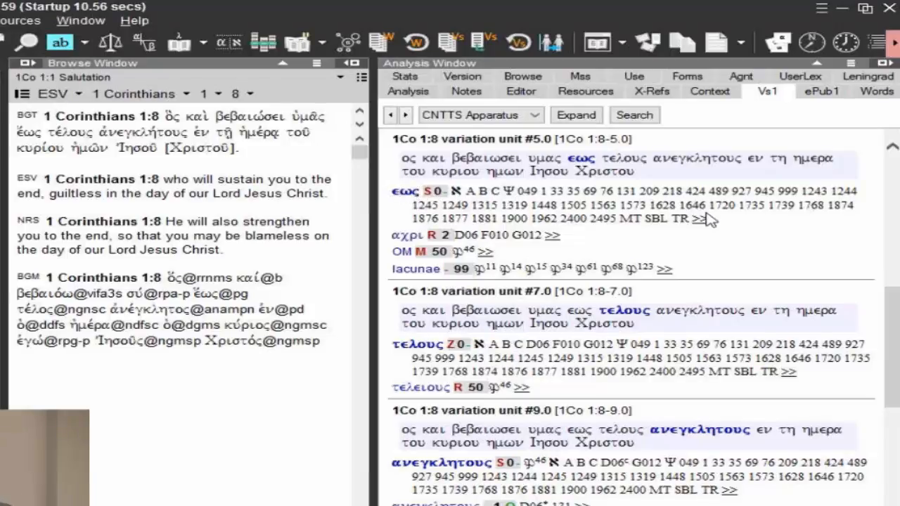
mouse_move(703, 225)
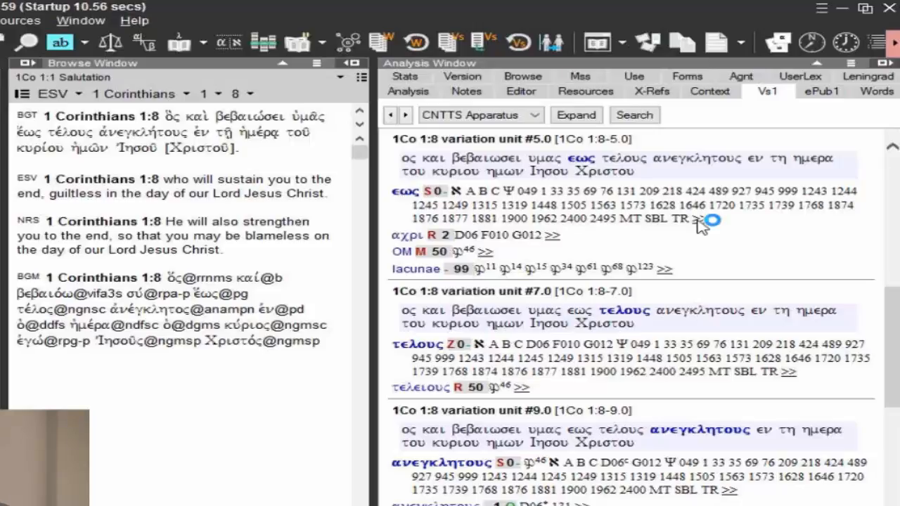
mouse_move(804, 243)
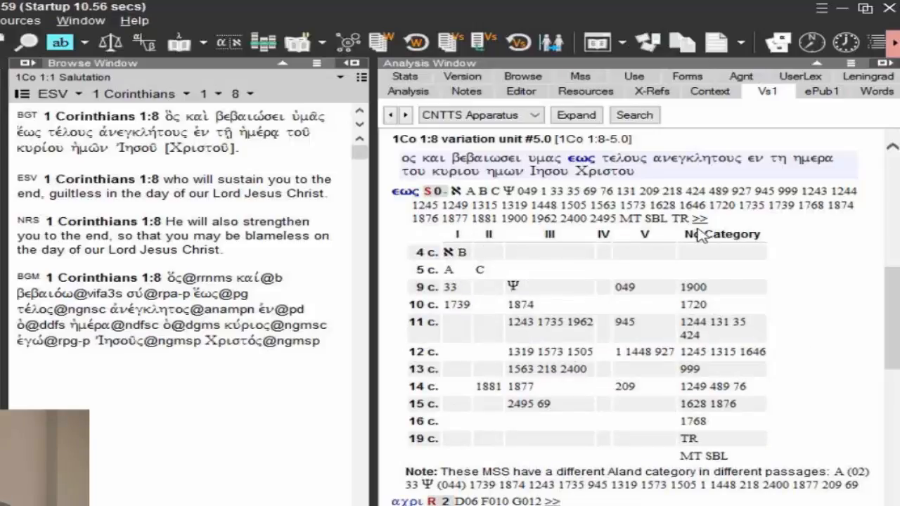
mouse_move(734, 442)
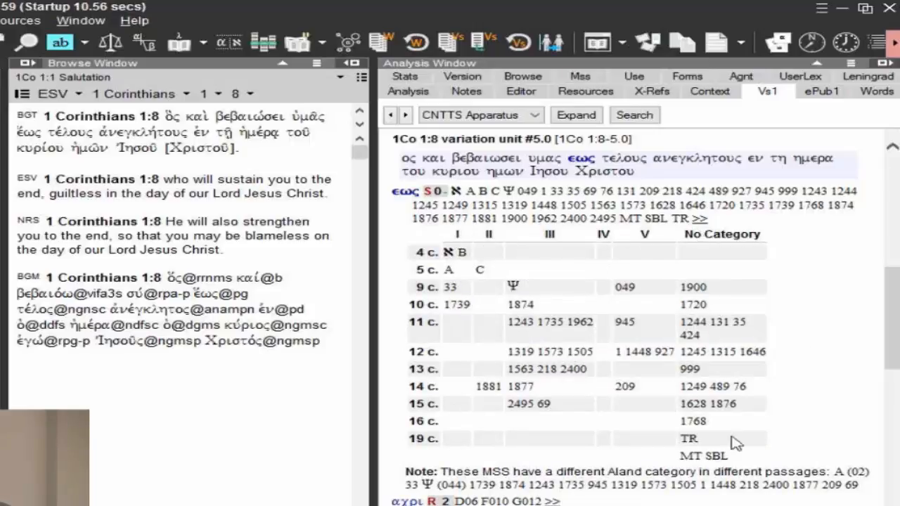
mouse_move(845, 293)
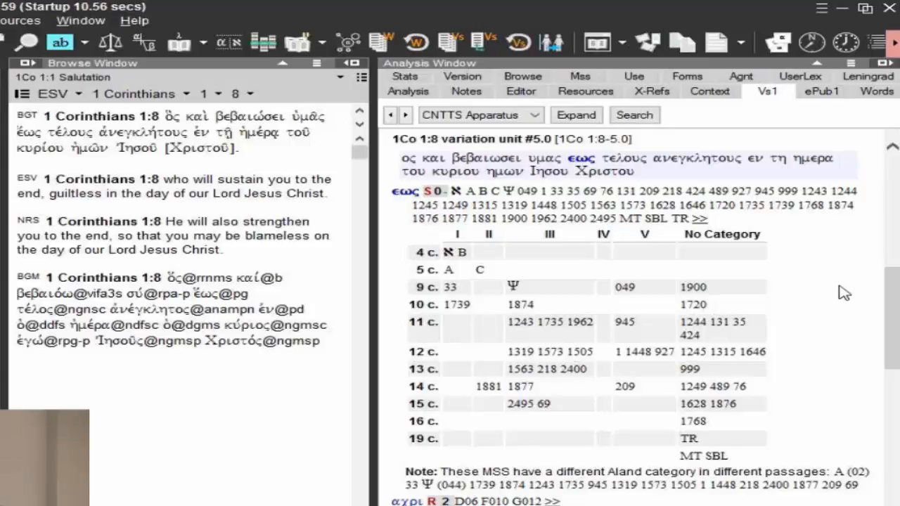
mouse_move(583, 329)
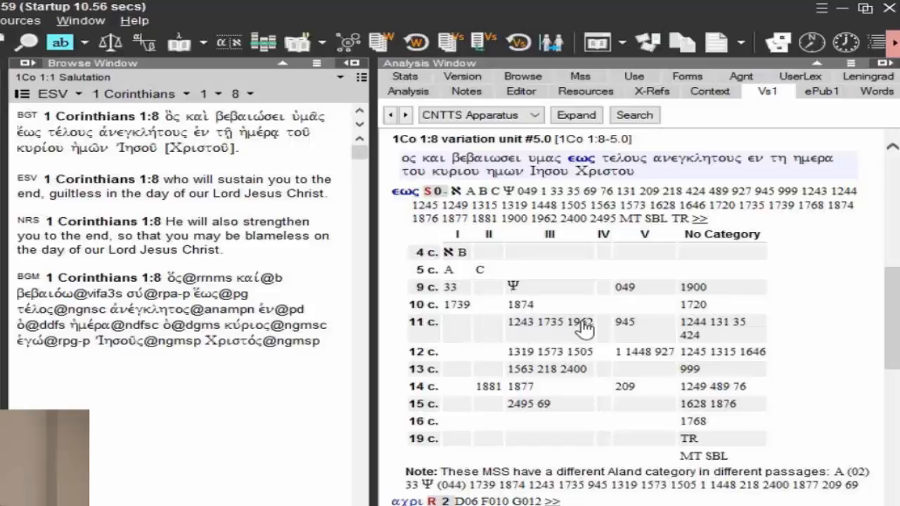
mouse_move(531, 260)
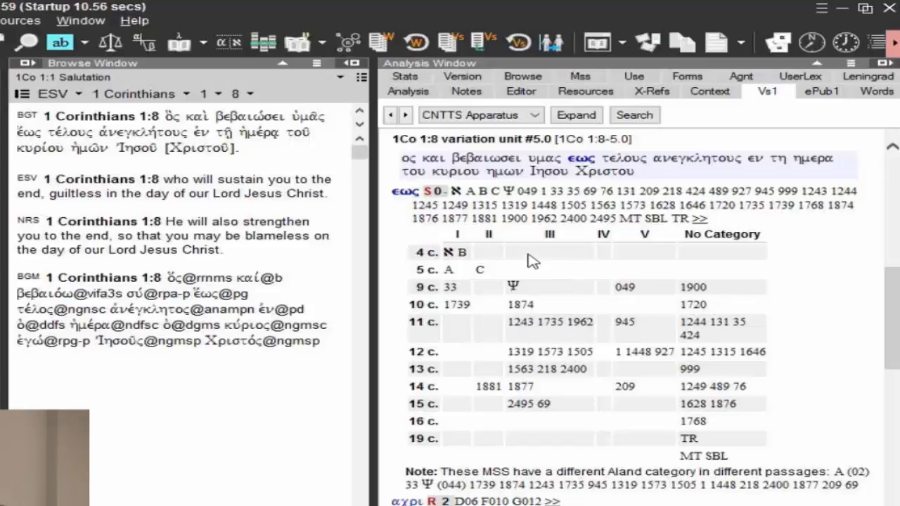
mouse_move(799, 315)
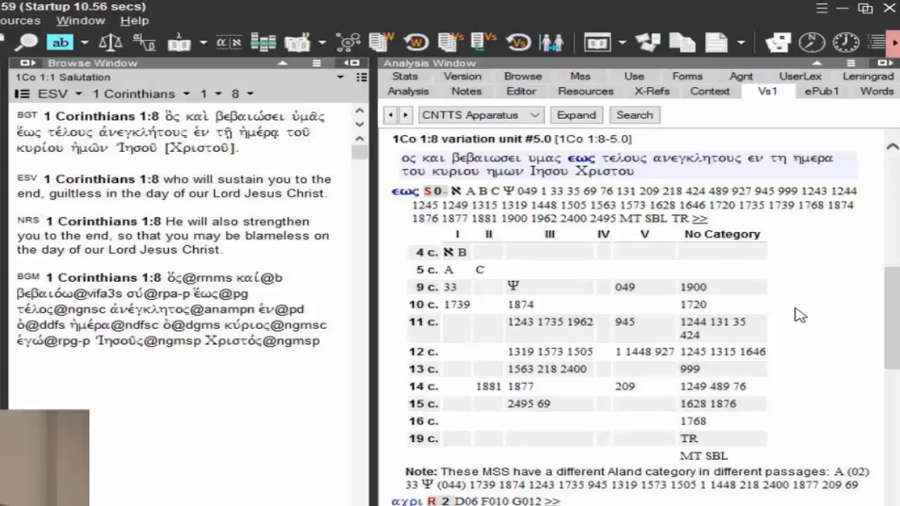
mouse_move(698, 295)
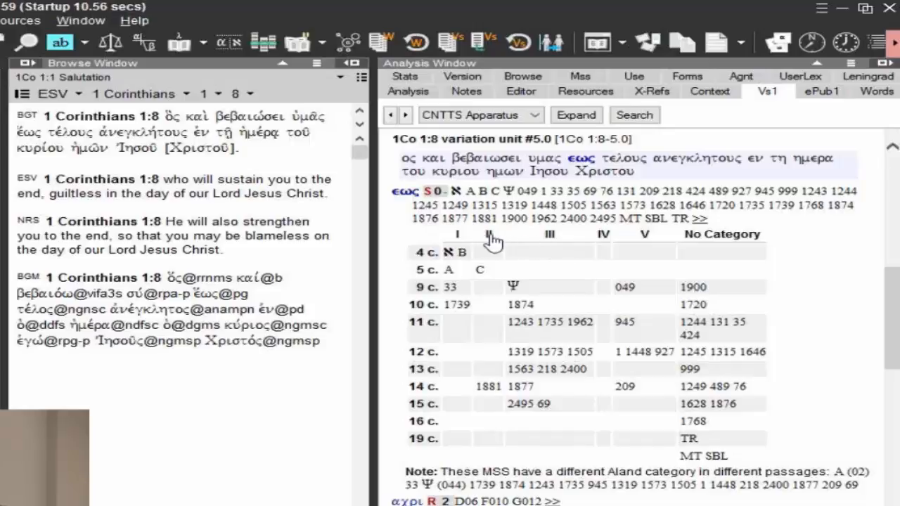
mouse_move(467, 245)
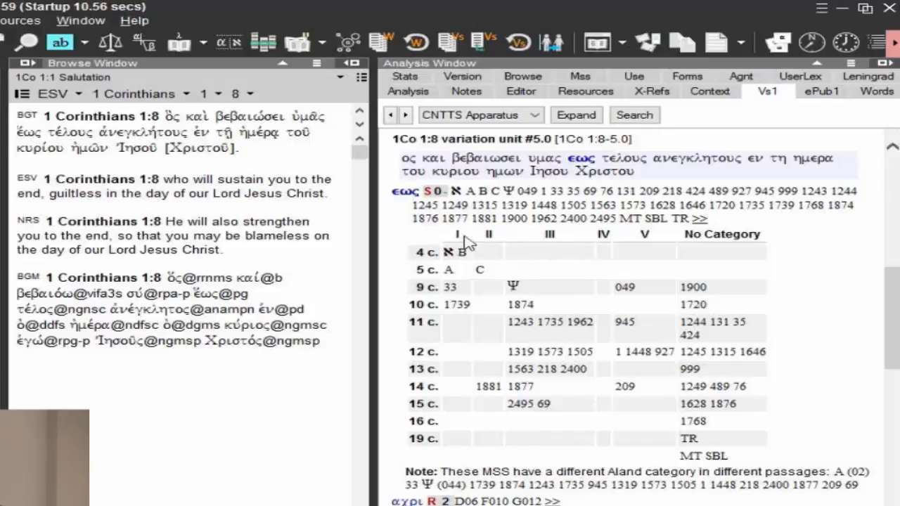
mouse_move(551, 239)
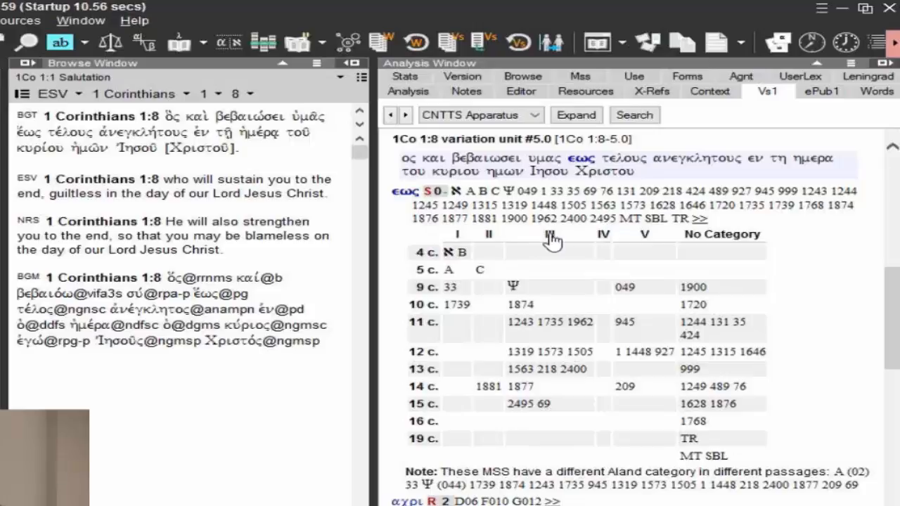
mouse_move(786, 281)
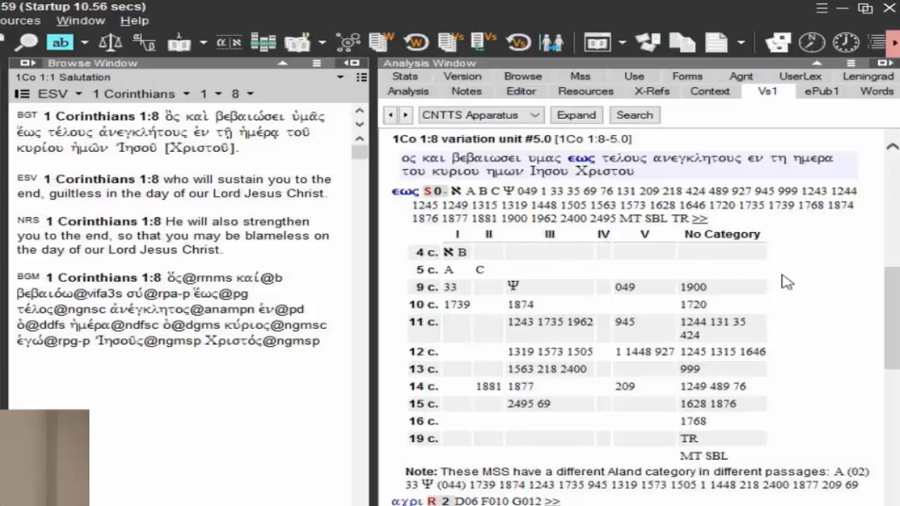
mouse_move(815, 296)
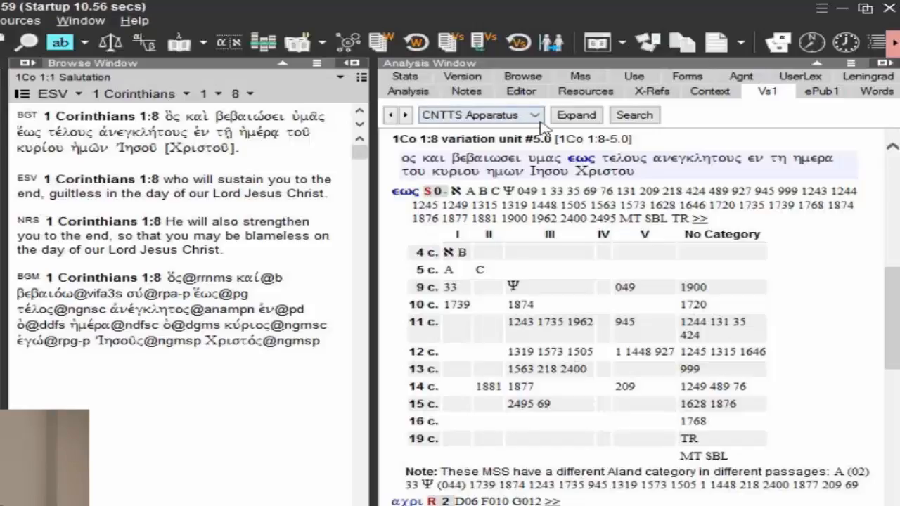
Switch the notes to the NA28 Apparatus and scroll through its variant units for 1 Corinthians 1:8
click(537, 116)
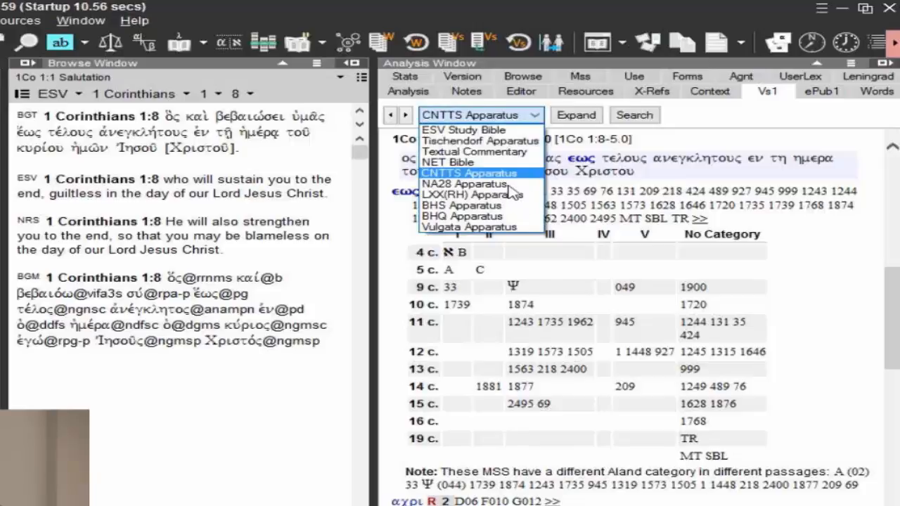
click(464, 183)
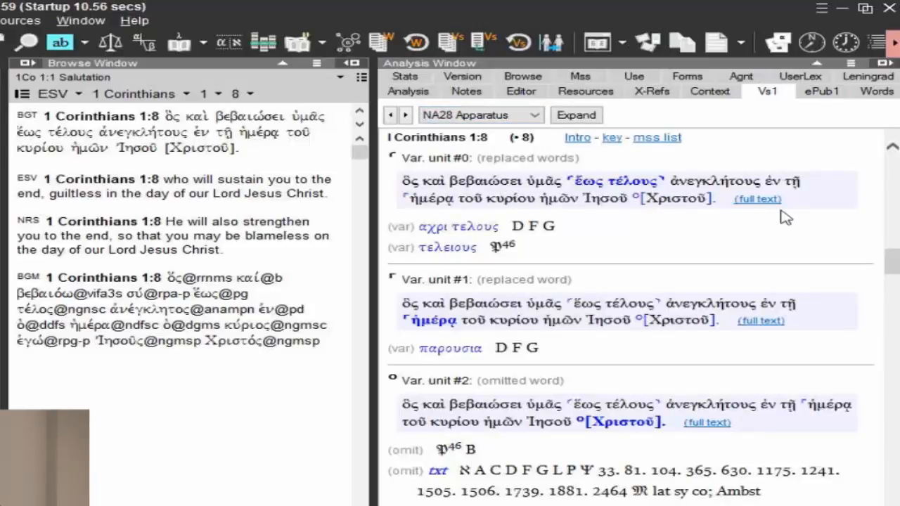
mouse_move(858, 228)
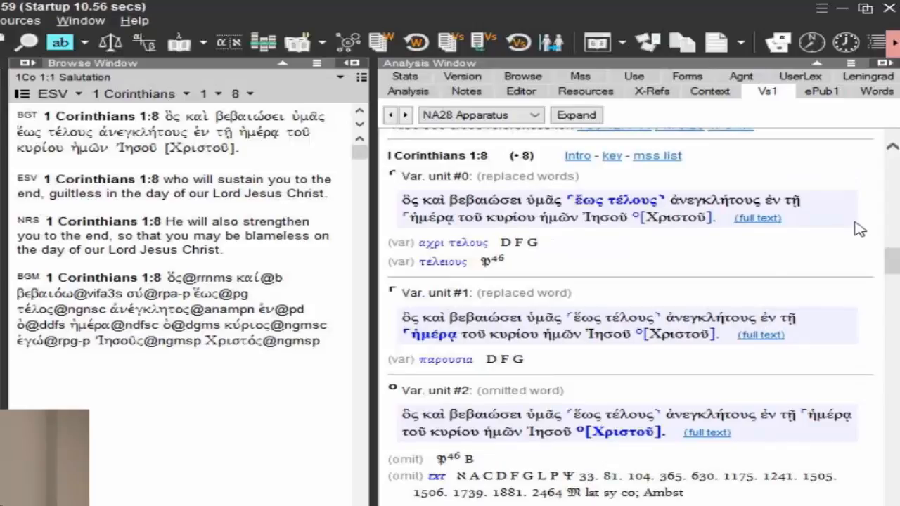
scroll(down, 3)
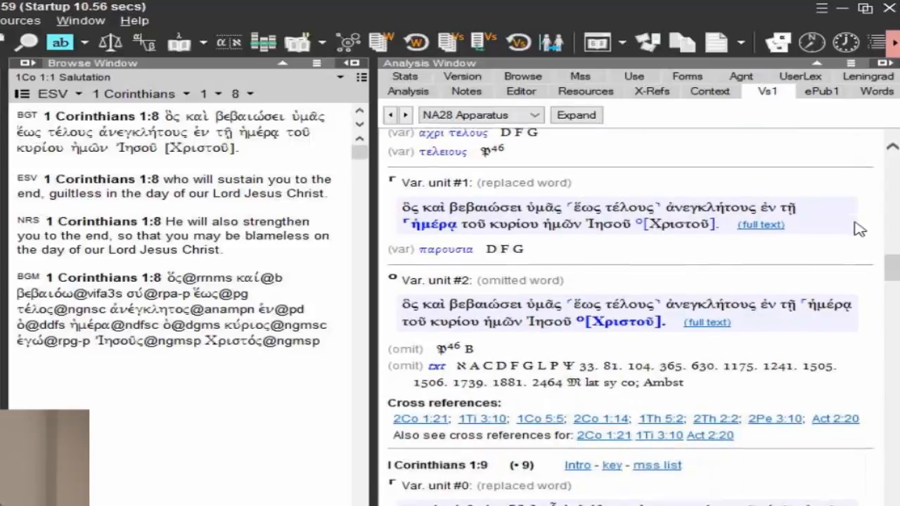
scroll(up, 3)
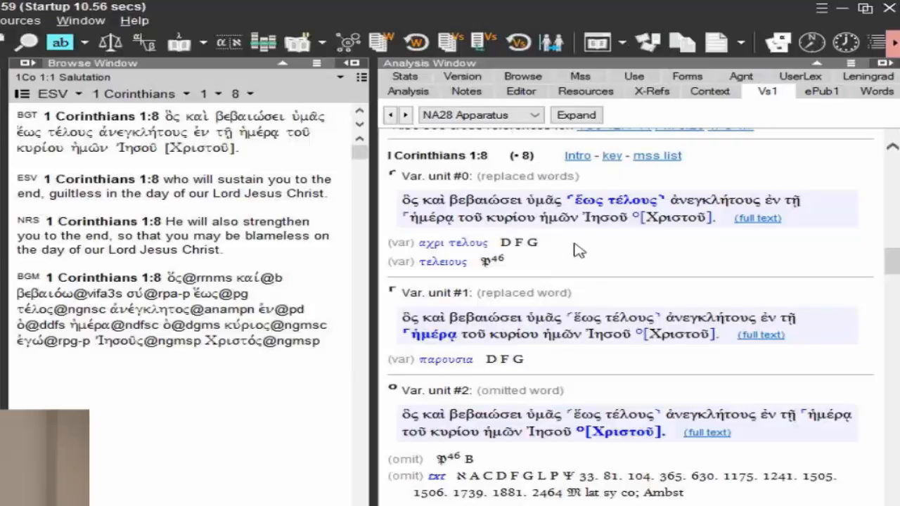
click(537, 115)
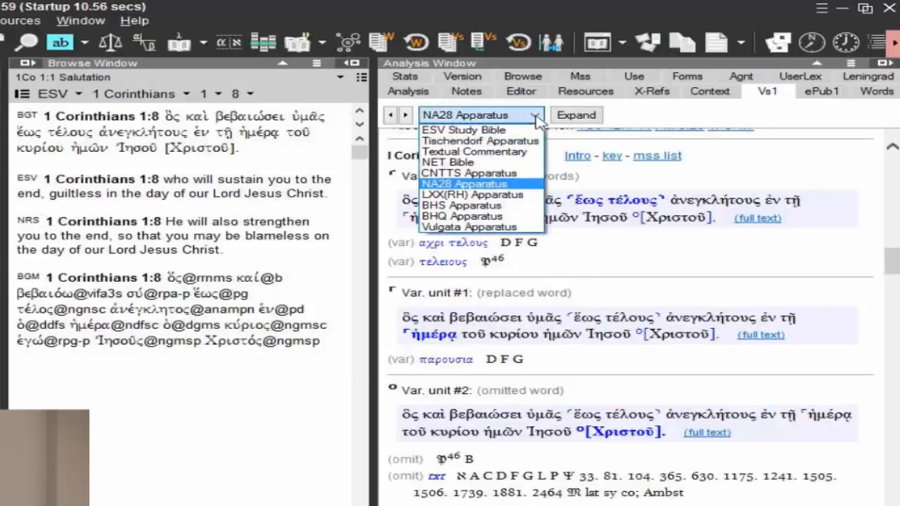
Return to the CNTTS Apparatus variation units and reopen the resource list
click(469, 173)
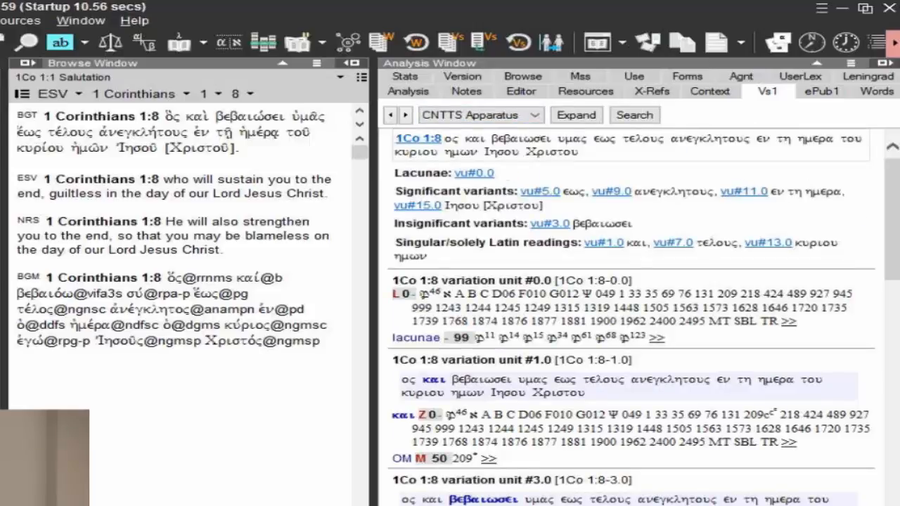
scroll(down, 3)
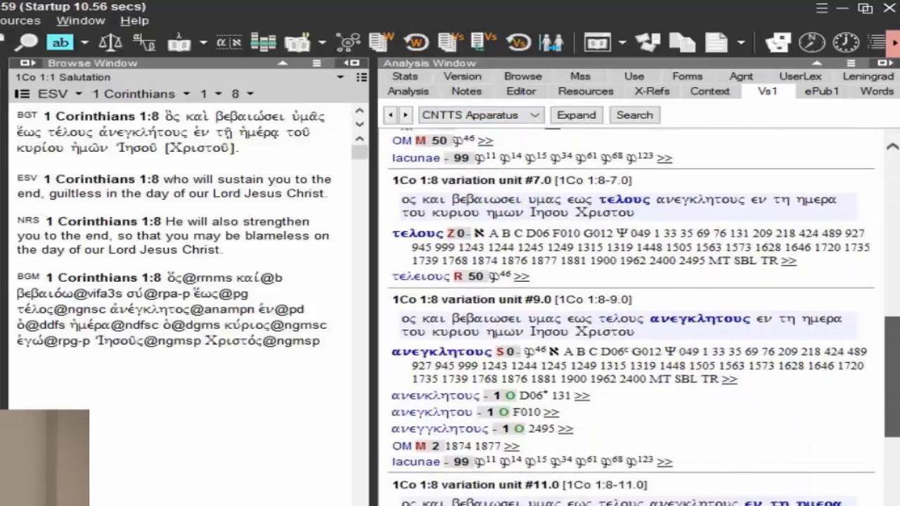
scroll(down, 3)
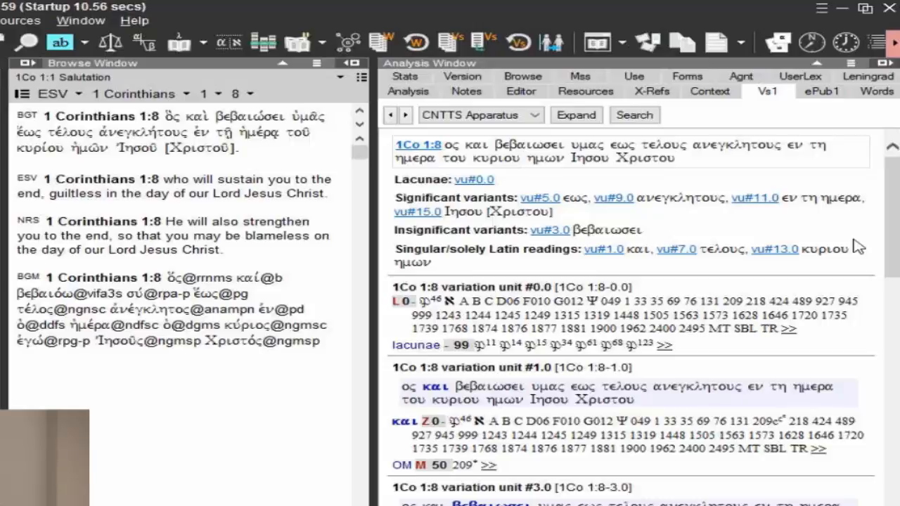
mouse_move(821, 230)
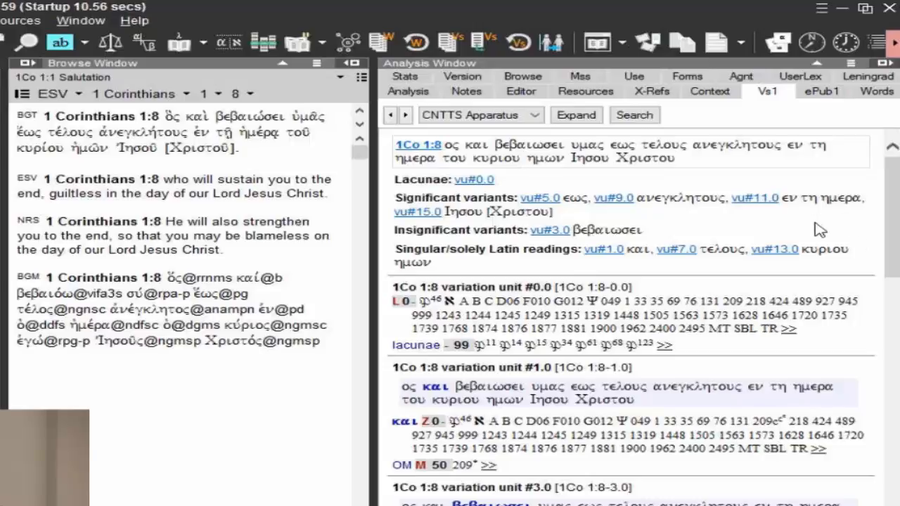
click(534, 115)
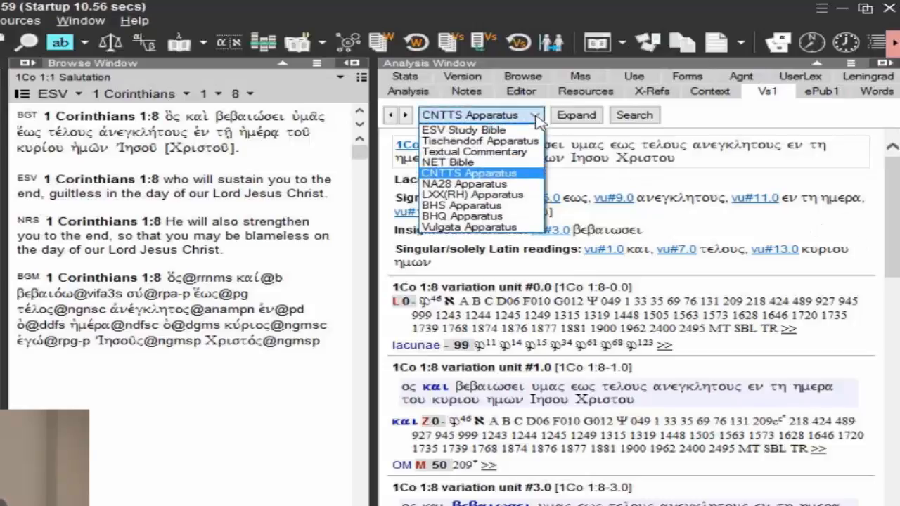
mouse_move(519, 233)
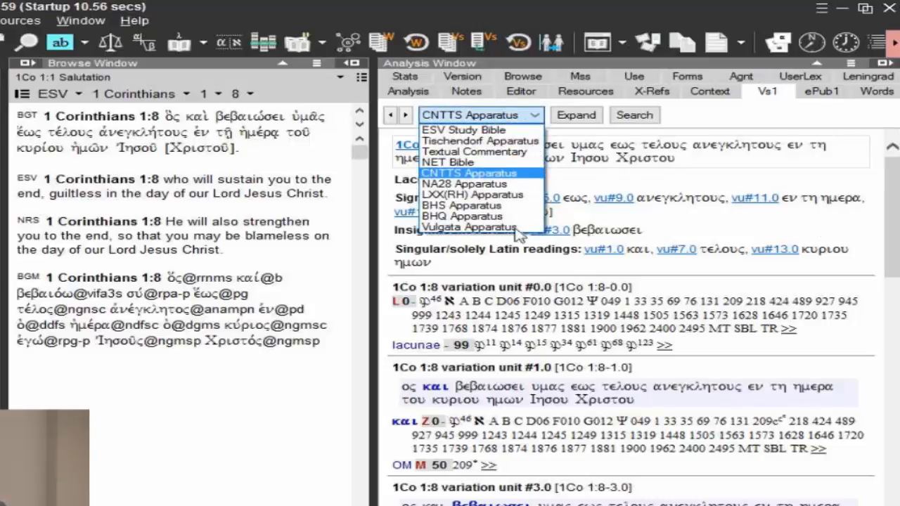
mouse_move(467, 228)
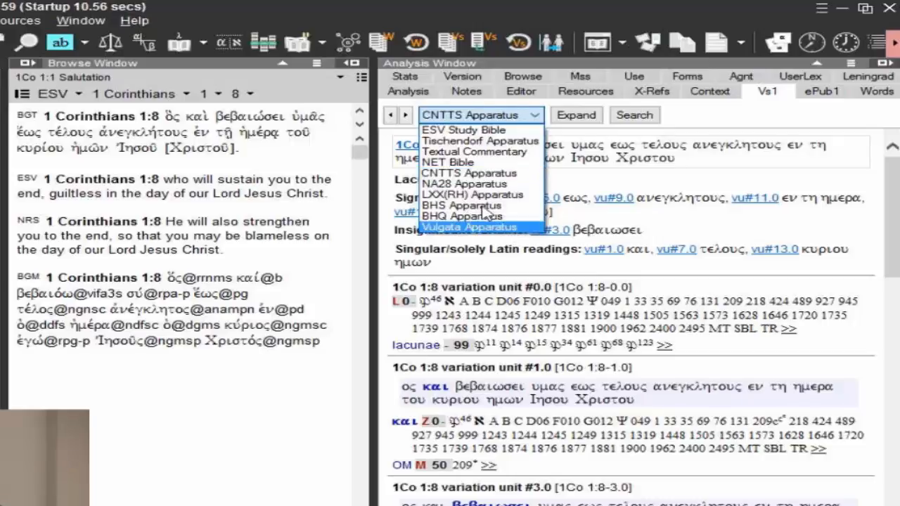
Show the BHS Apparatus, jump the text to Genesis 1:1, and scroll through its entries
click(461, 205)
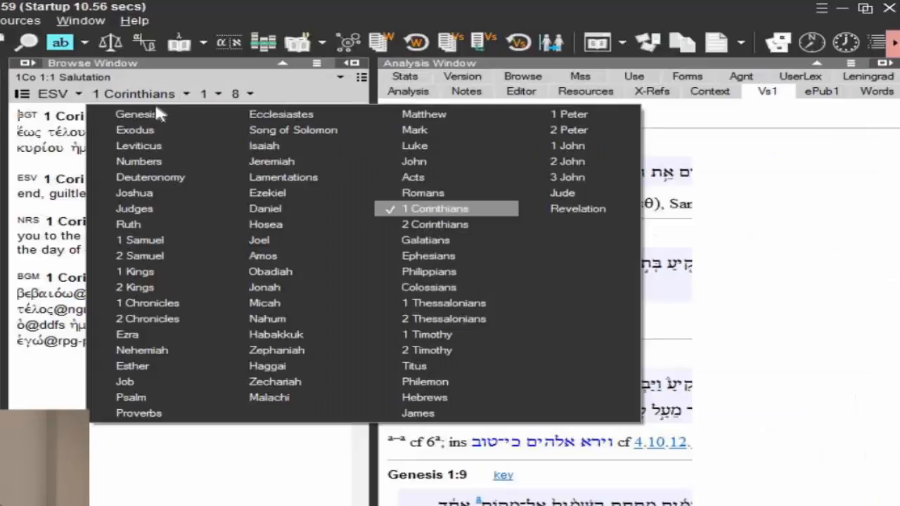
click(135, 114)
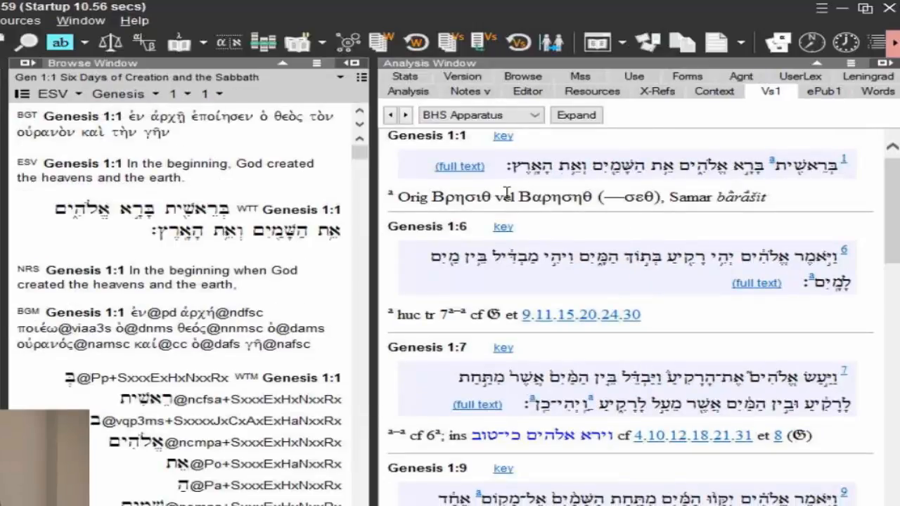
mouse_move(470, 160)
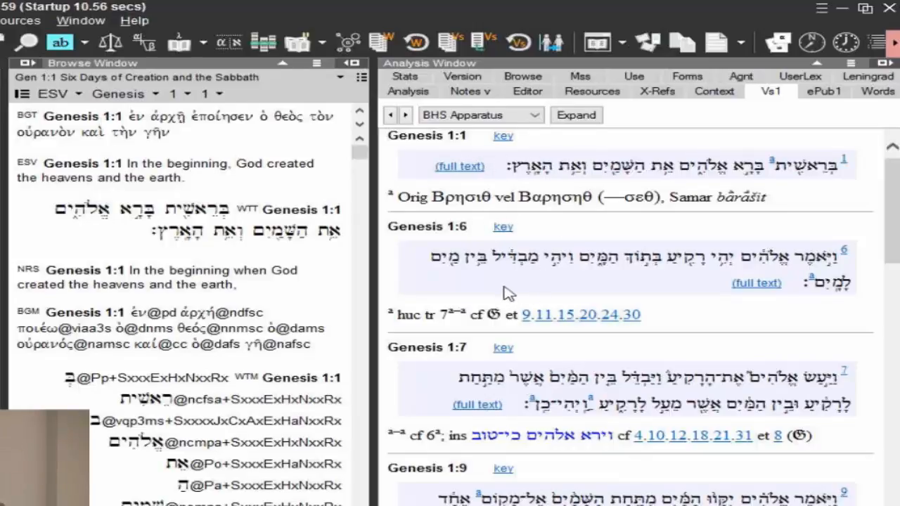
mouse_move(509, 294)
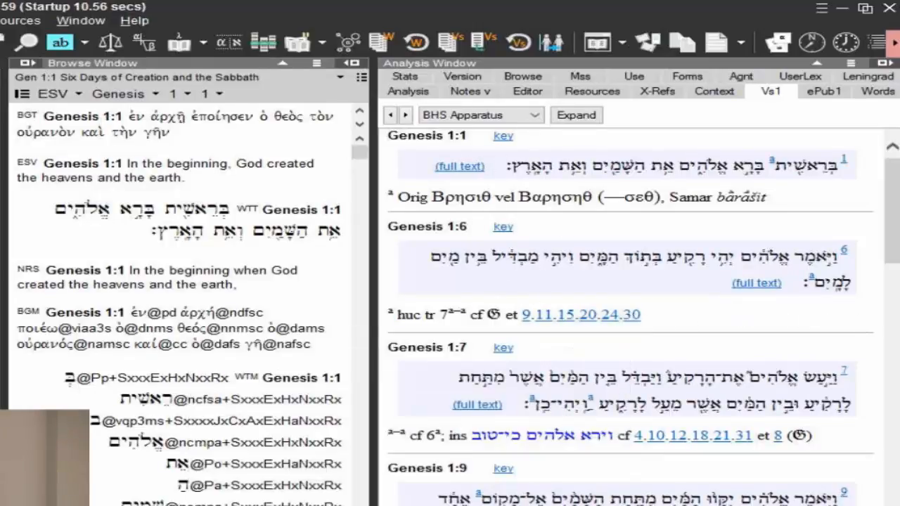
scroll(down, 3)
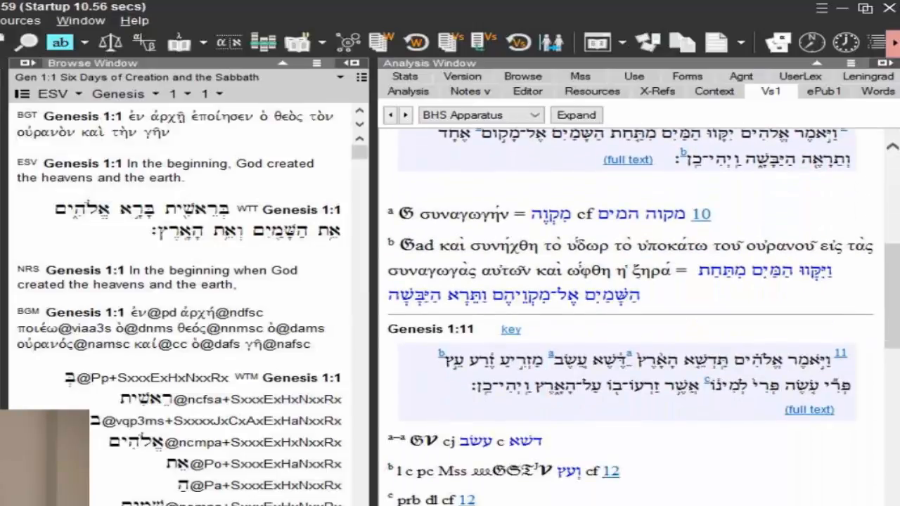
scroll(down, 3)
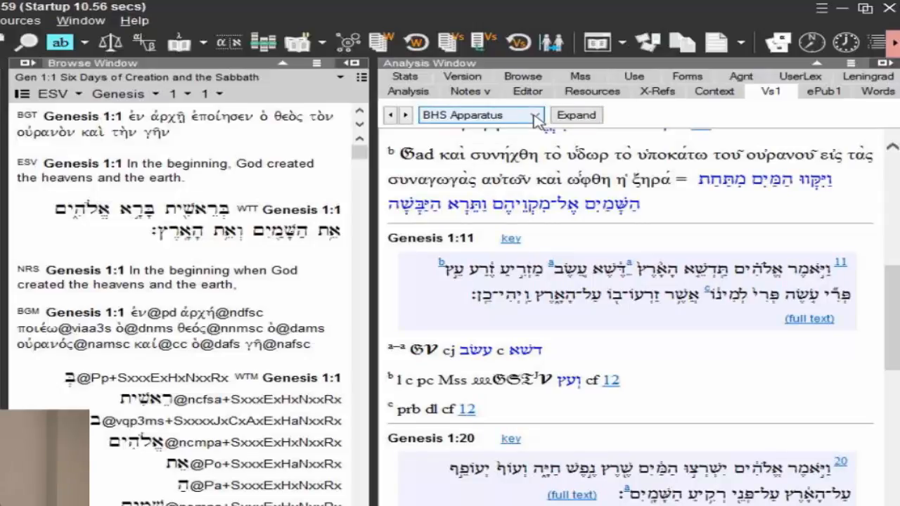
click(537, 115)
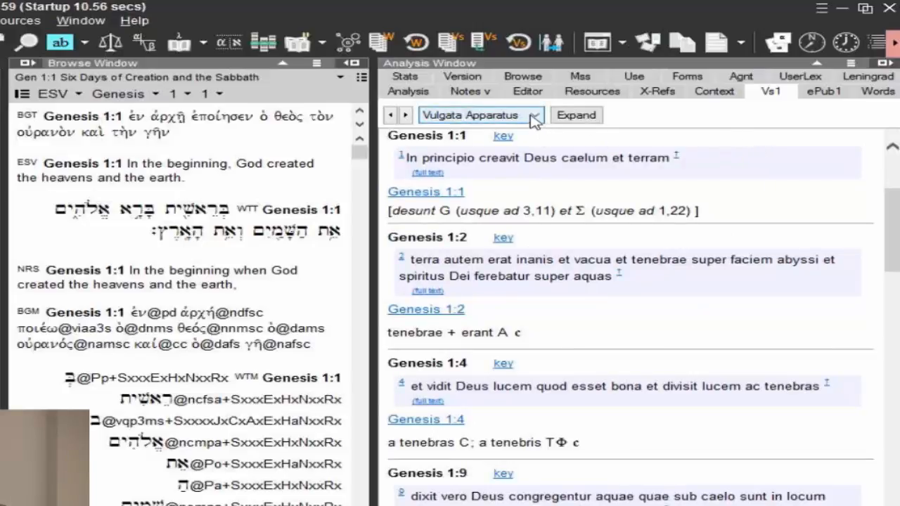
Replace the apparatus with the NET Bible translator notes for Genesis 1:1
click(532, 115)
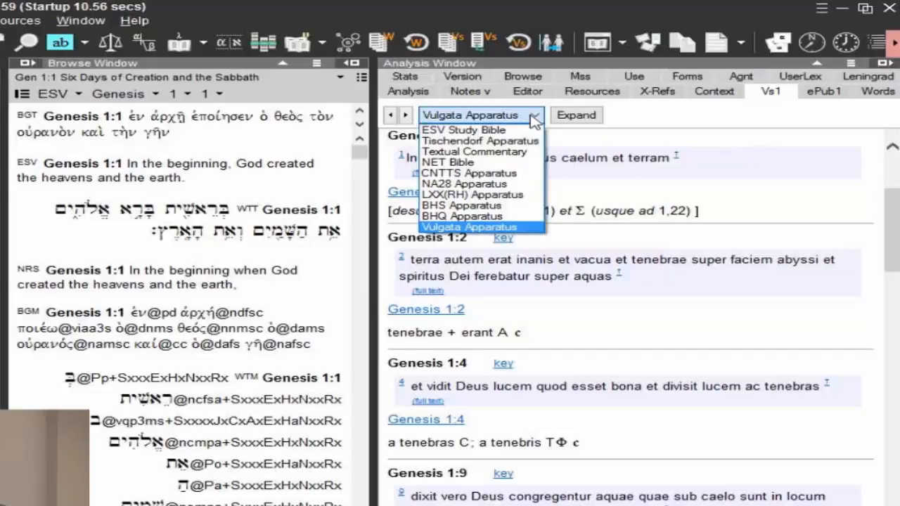
click(457, 163)
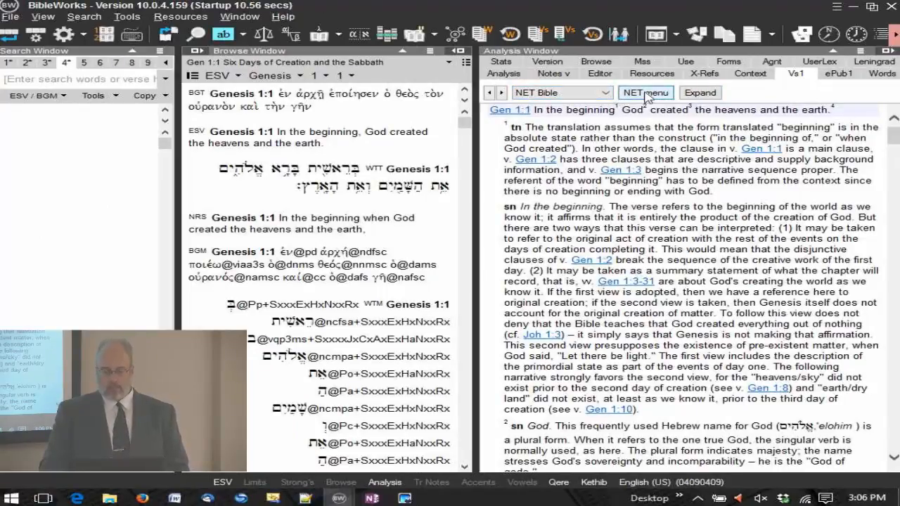
Browse the NET Bible's front-matter Contents tree in its own window, then reopen the resource list
click(644, 93)
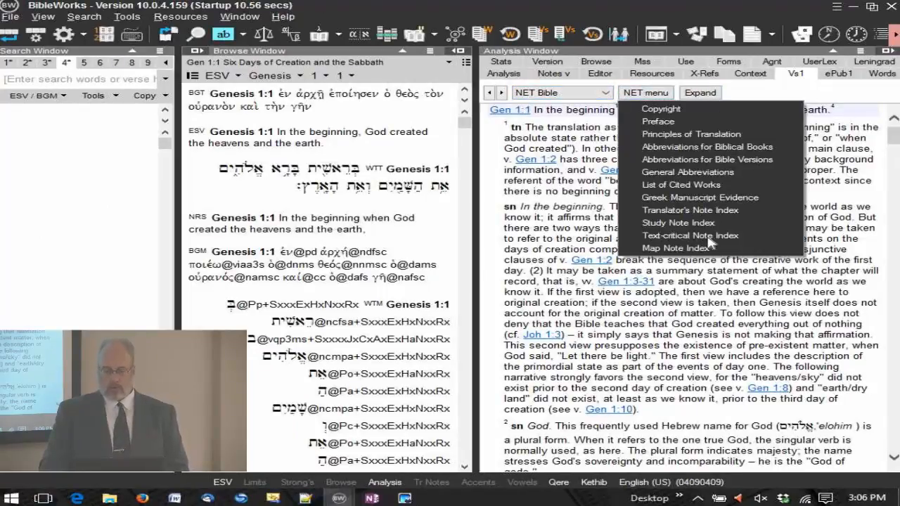
mouse_move(696, 115)
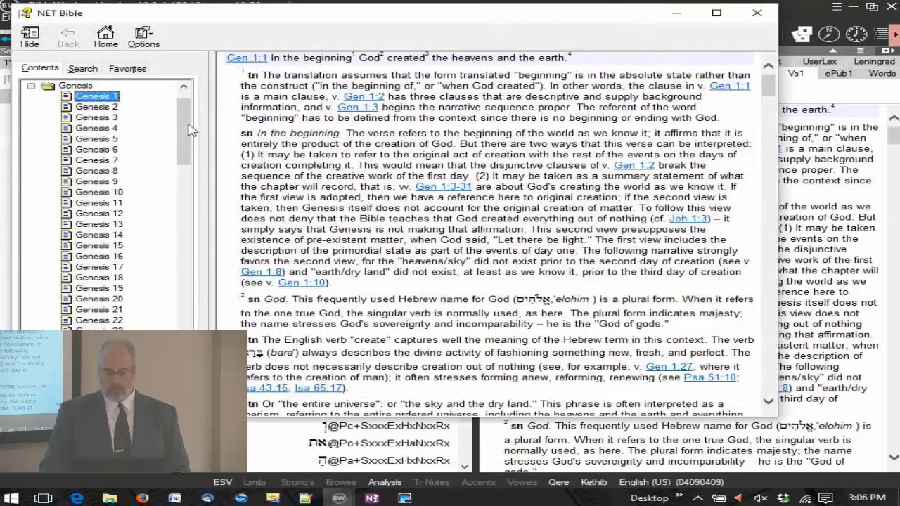
scroll(down, 3)
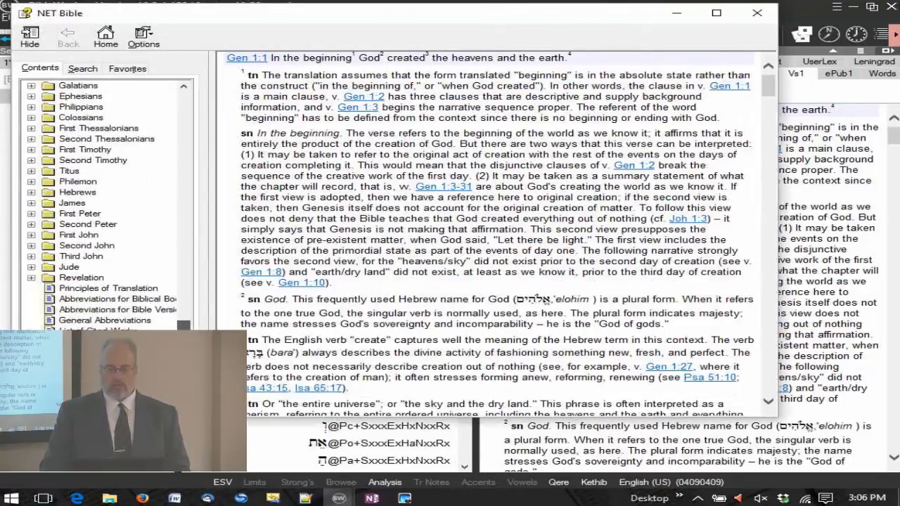
click(110, 288)
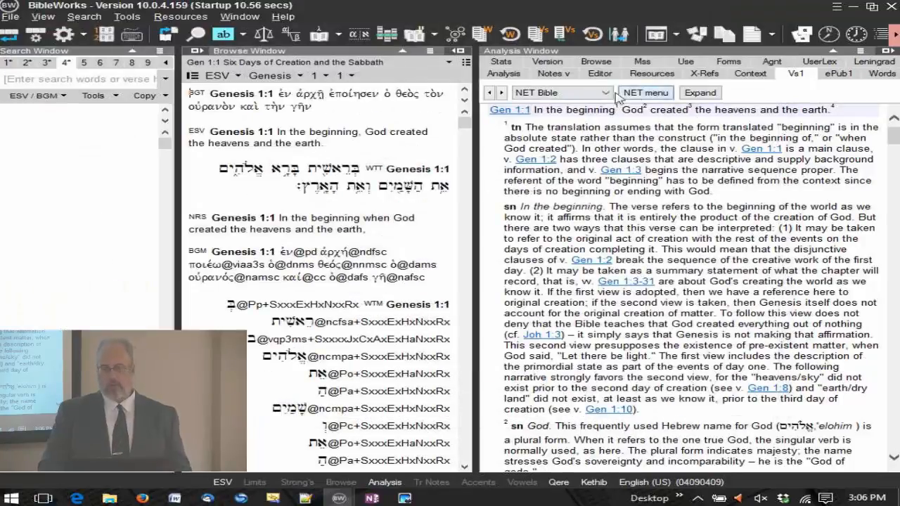
click(611, 92)
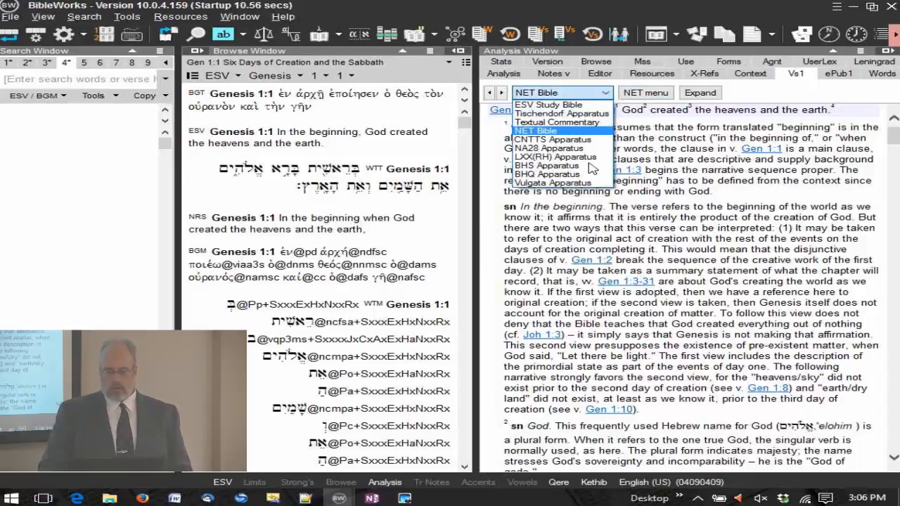
mouse_move(551, 105)
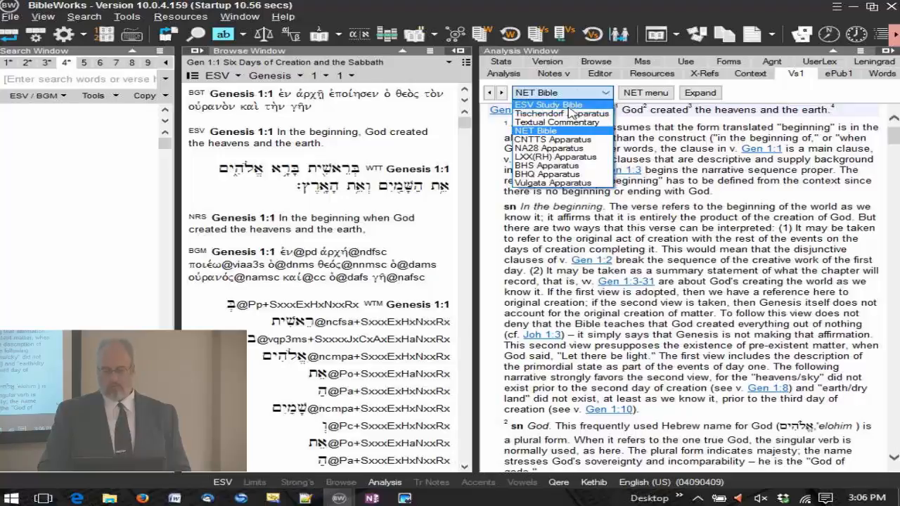
Show the ESV Study Bible's Genesis 1:1 notes expanded with its Contents tree and scroll the articles
click(548, 105)
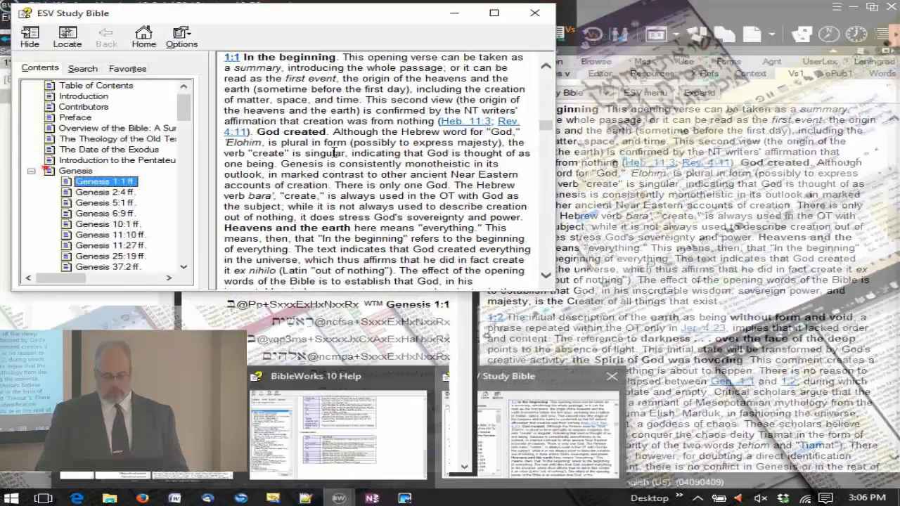
scroll(up, 3)
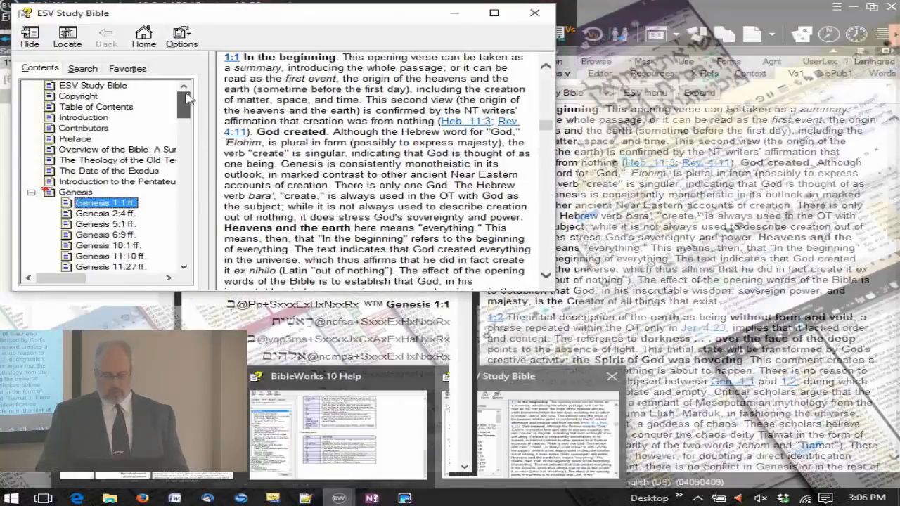
scroll(down, 3)
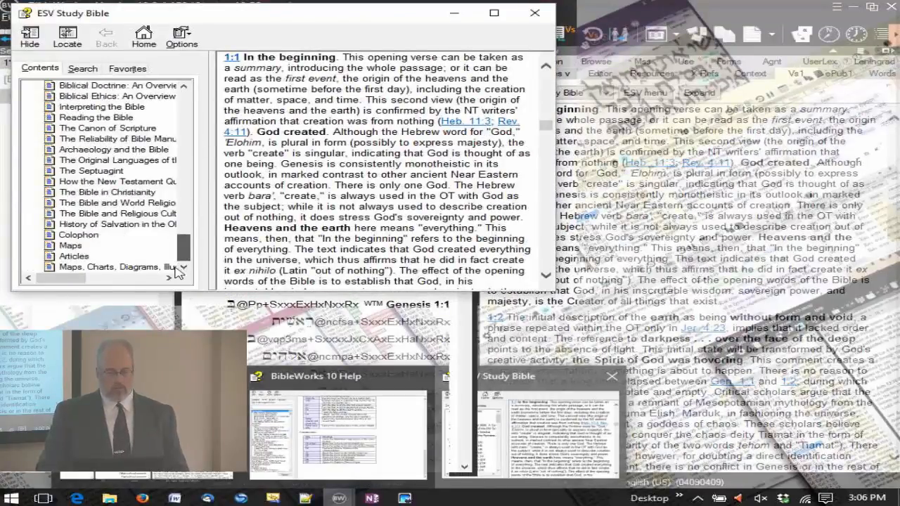